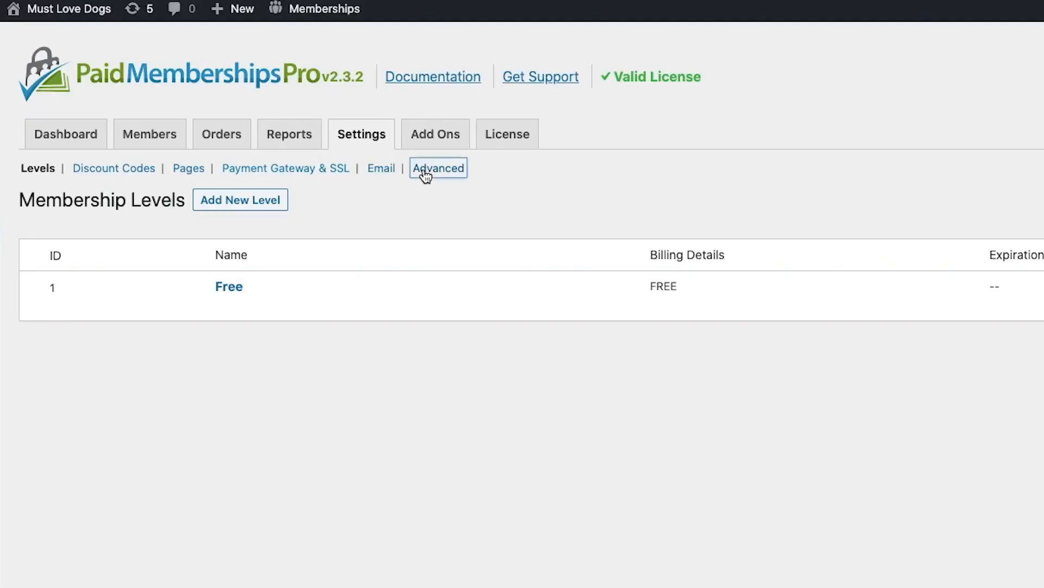
Step: Title the page 'Block Editor' and find Paid Memberships Pro blocks by searching 'paid'
{"action": "left_click", "coordinate": [438, 168]}
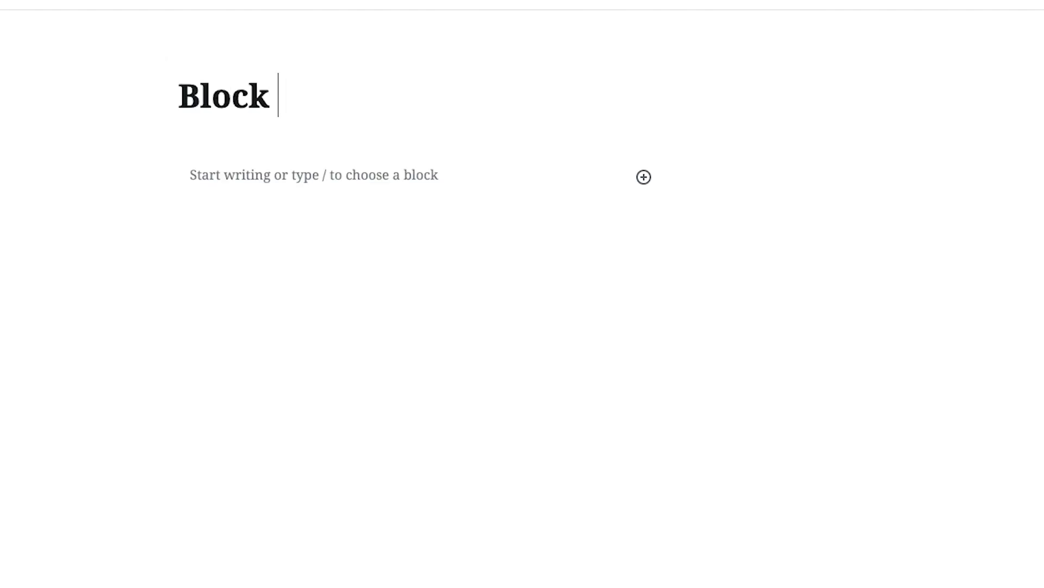
{"action": "type", "text": "Editor"}
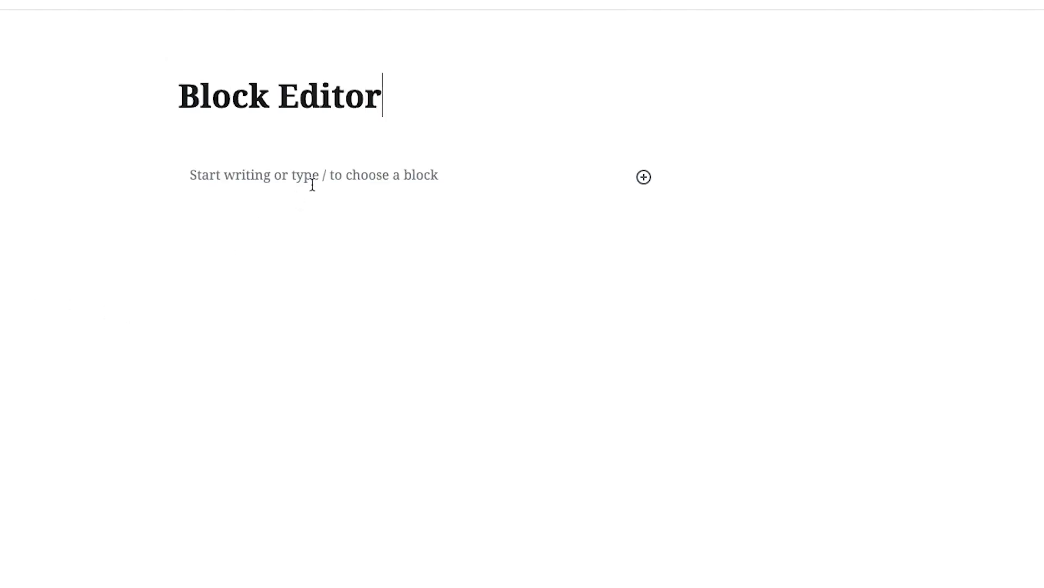
{"action": "left_click", "coordinate": [643, 178]}
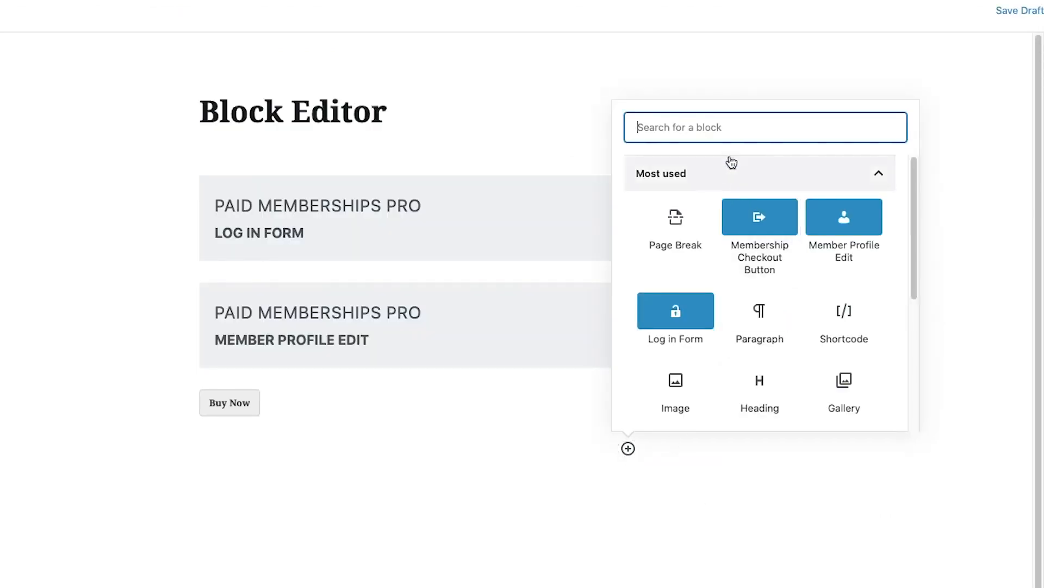
{"action": "type", "text": "paid"}
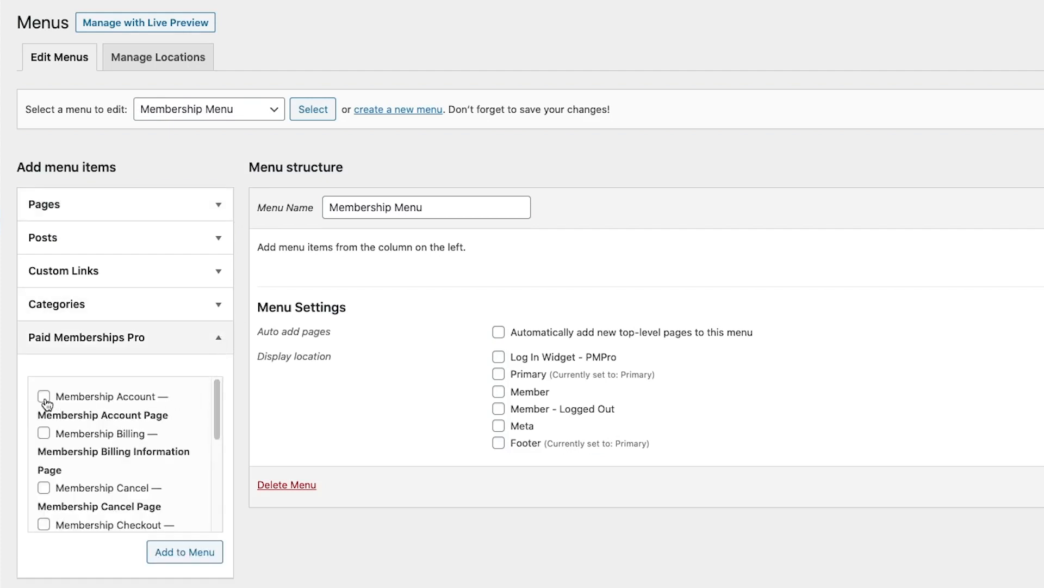
Step: Tick the Membership Account, Billing, Log In and Log Out pages for the menu
{"action": "left_click", "coordinate": [44, 433]}
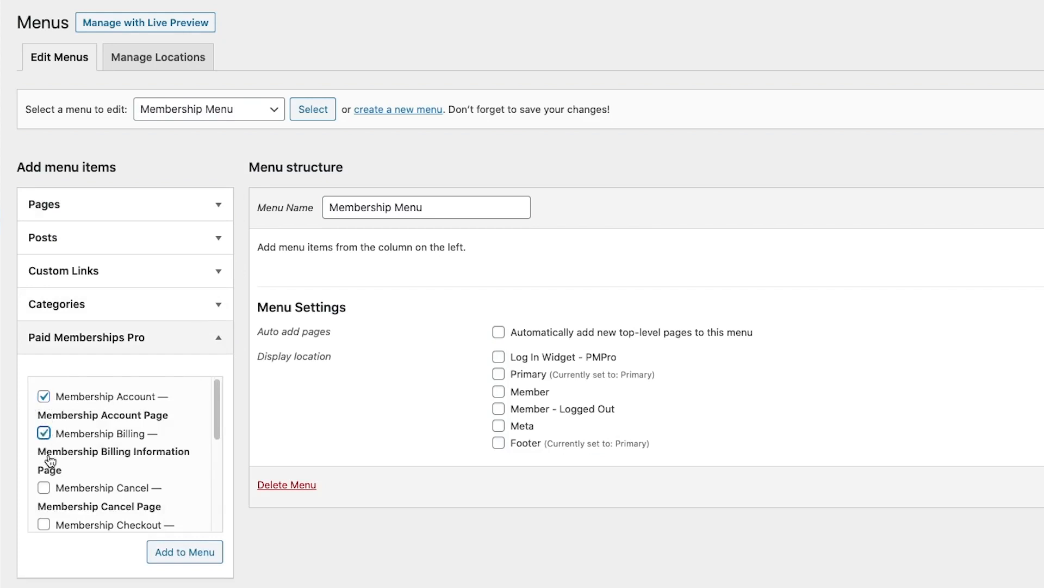
{"action": "left_click", "coordinate": [43, 487]}
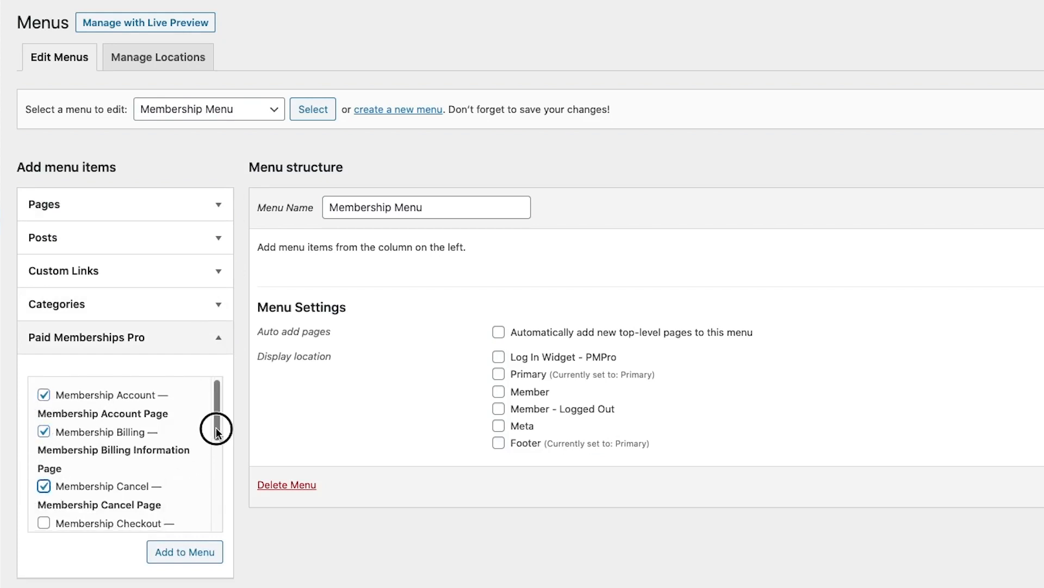
{"action": "scroll", "scroll_direction": "down", "scroll_amount": 3}
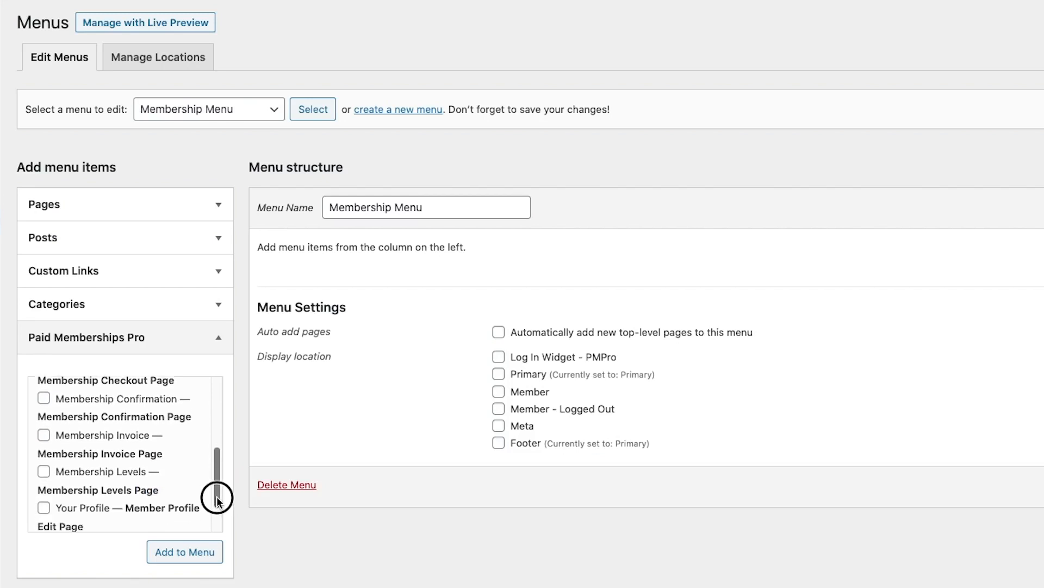
{"action": "scroll", "scroll_direction": "down", "scroll_amount": 3}
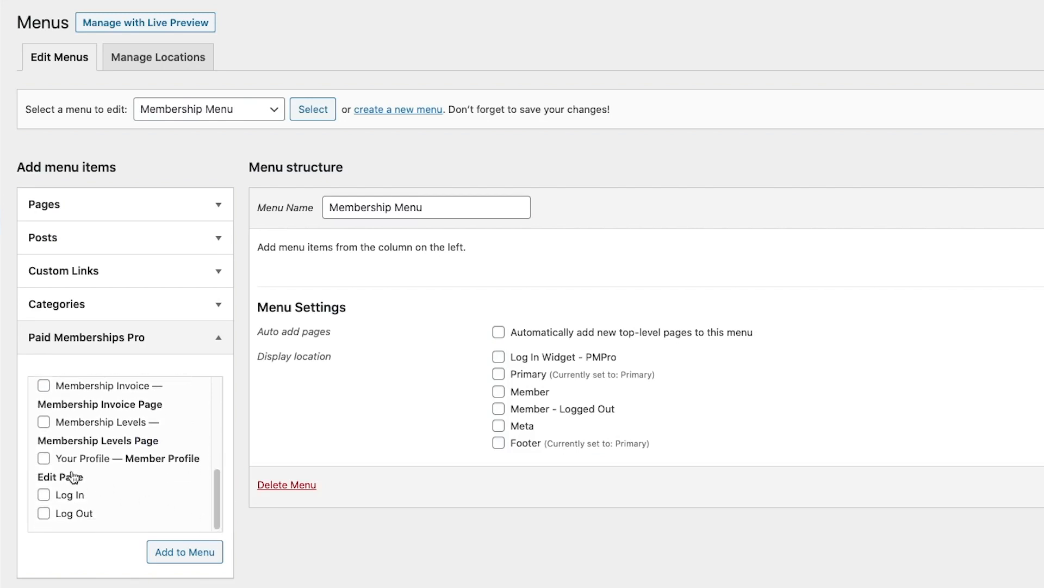
{"action": "left_click", "coordinate": [44, 495]}
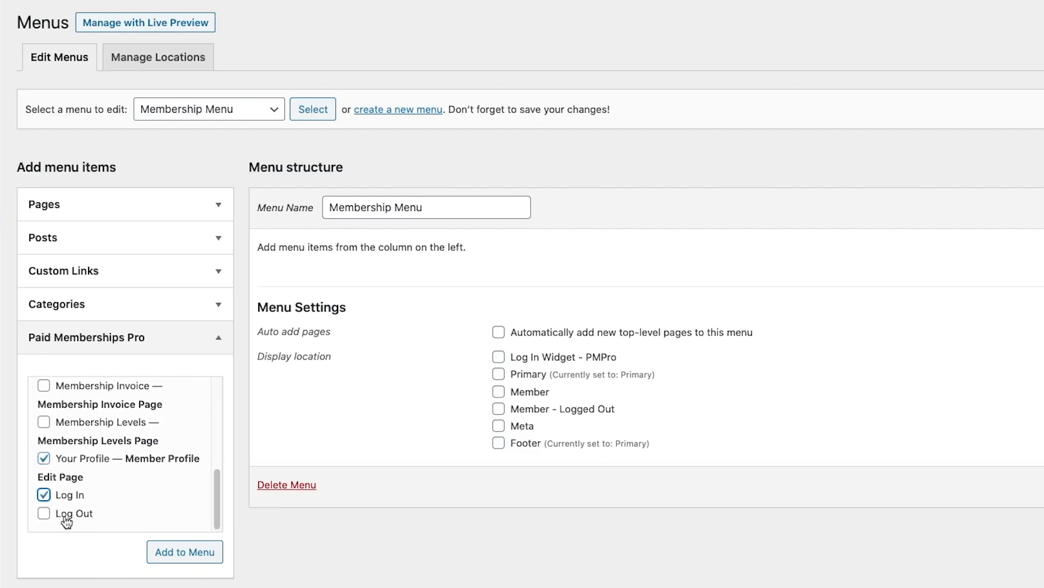
{"action": "left_click", "coordinate": [184, 552]}
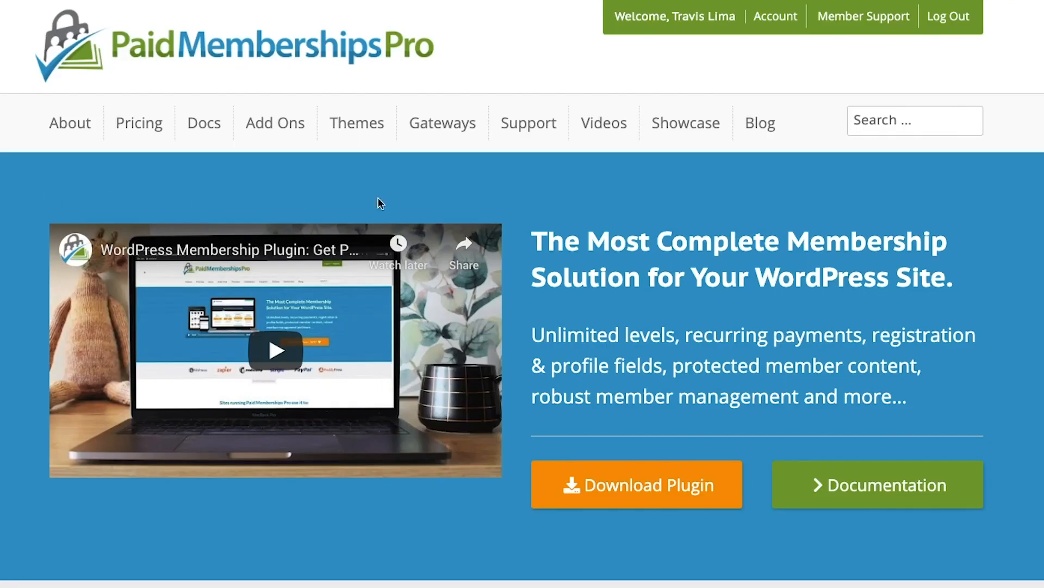
{"action": "mouse_move", "coordinate": [760, 122]}
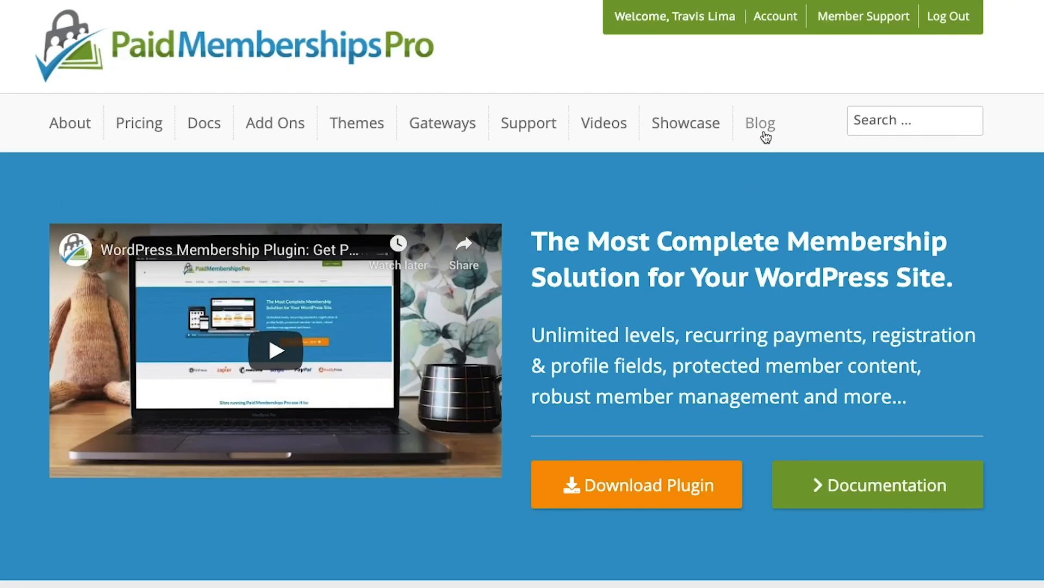
Step: Go to the blog and scroll the PMPro Update 2.3 post to Frontend Login & Password Recovery
{"action": "left_click", "coordinate": [759, 123]}
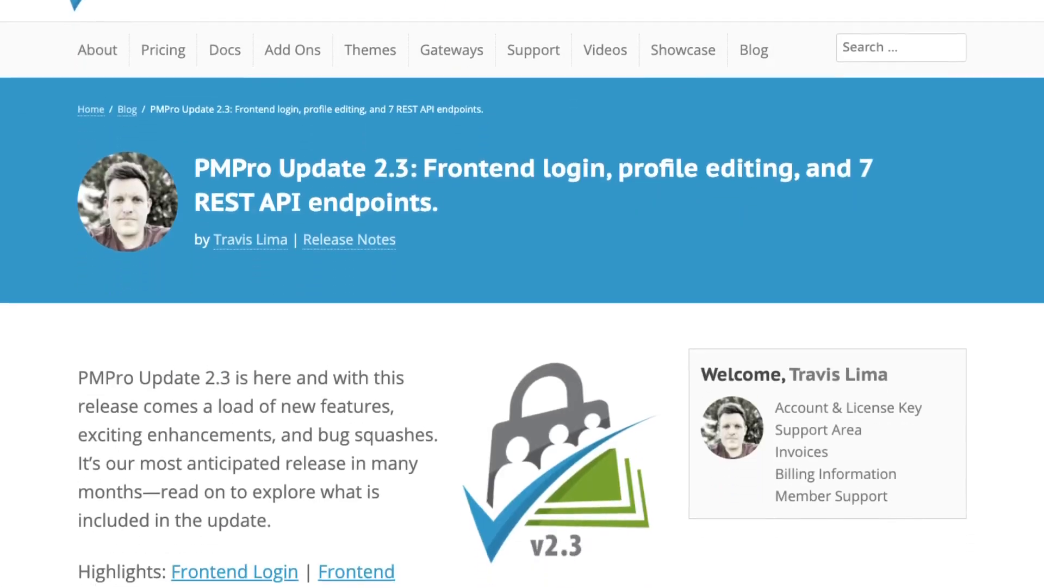
{"action": "scroll", "scroll_direction": "down", "scroll_amount": 3}
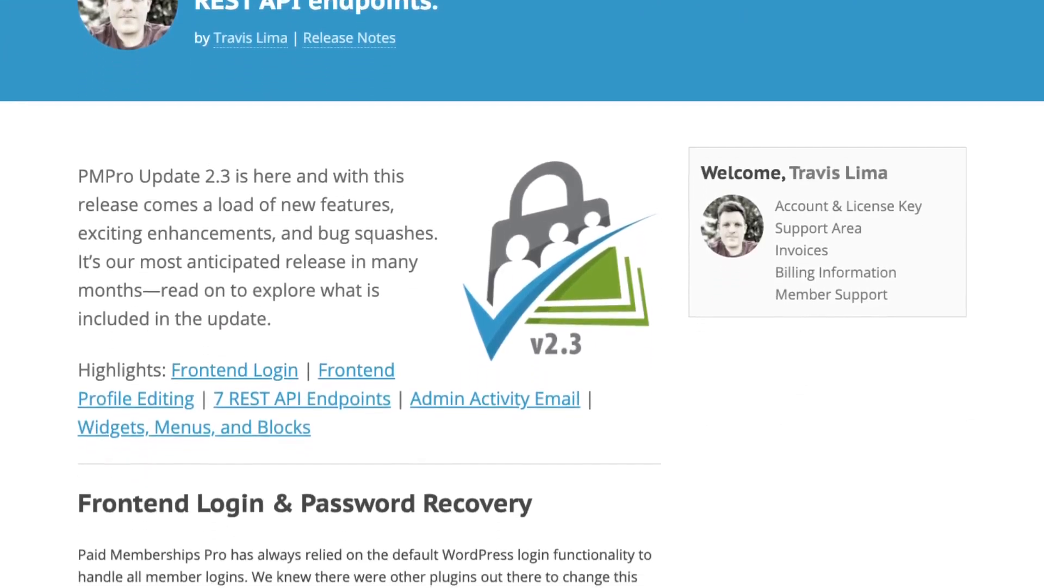
{"action": "scroll", "scroll_direction": "down", "scroll_amount": 3}
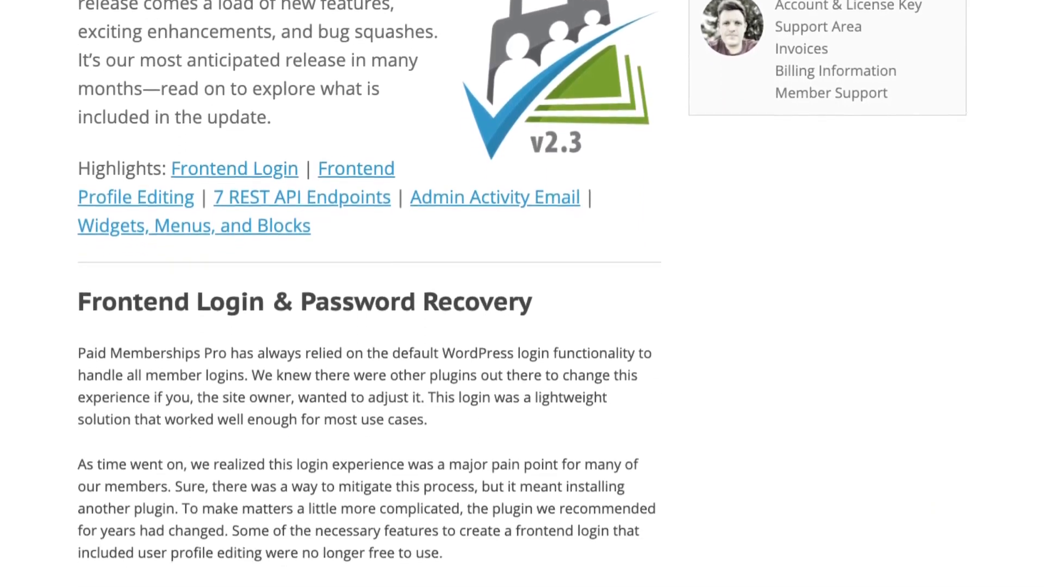
{"action": "scroll", "scroll_direction": "down", "scroll_amount": 3}
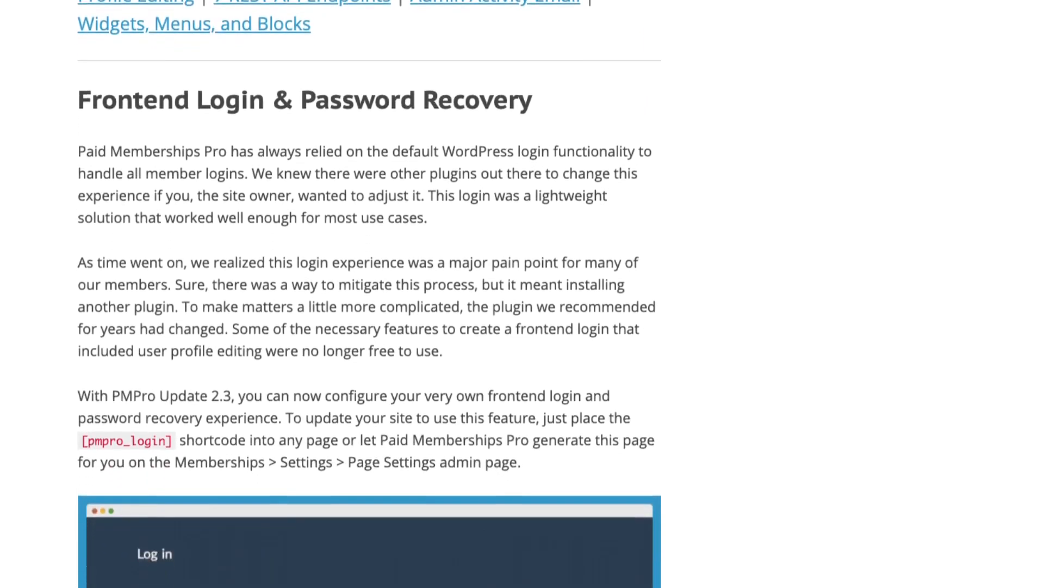
{"action": "scroll", "scroll_direction": "down", "scroll_amount": 3}
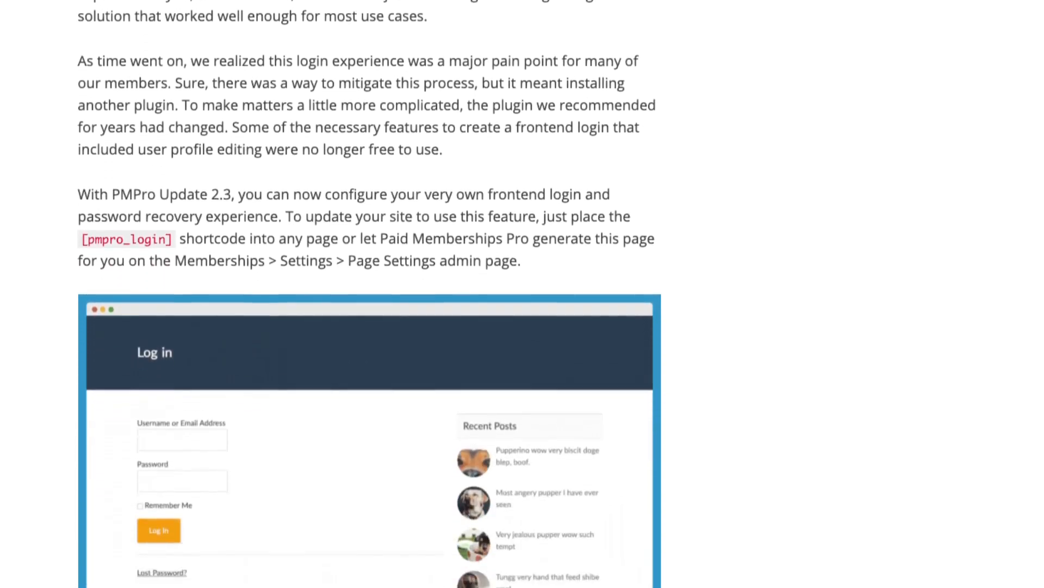